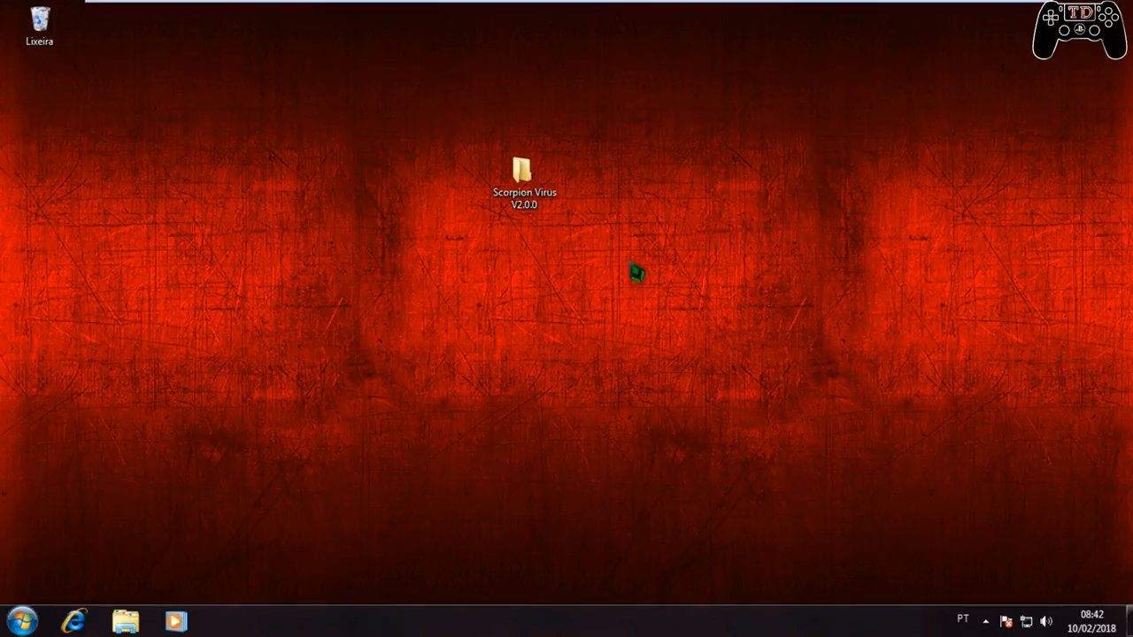
{"action": "mouse_move", "coordinate": [513, 392]}
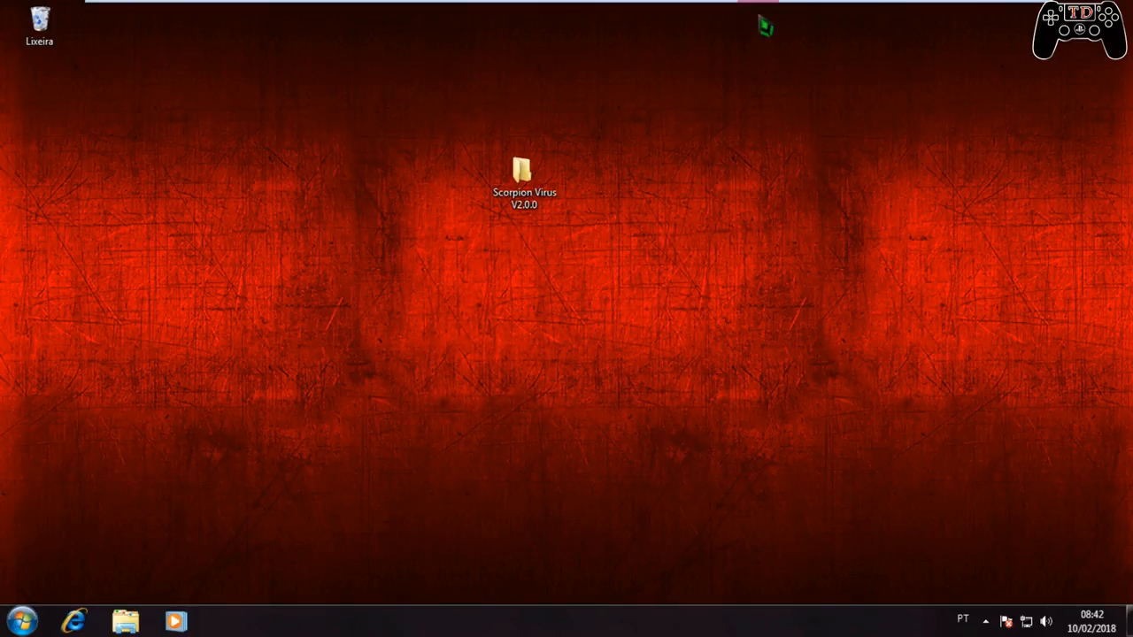
{"action": "mouse_move", "coordinate": [752, 330]}
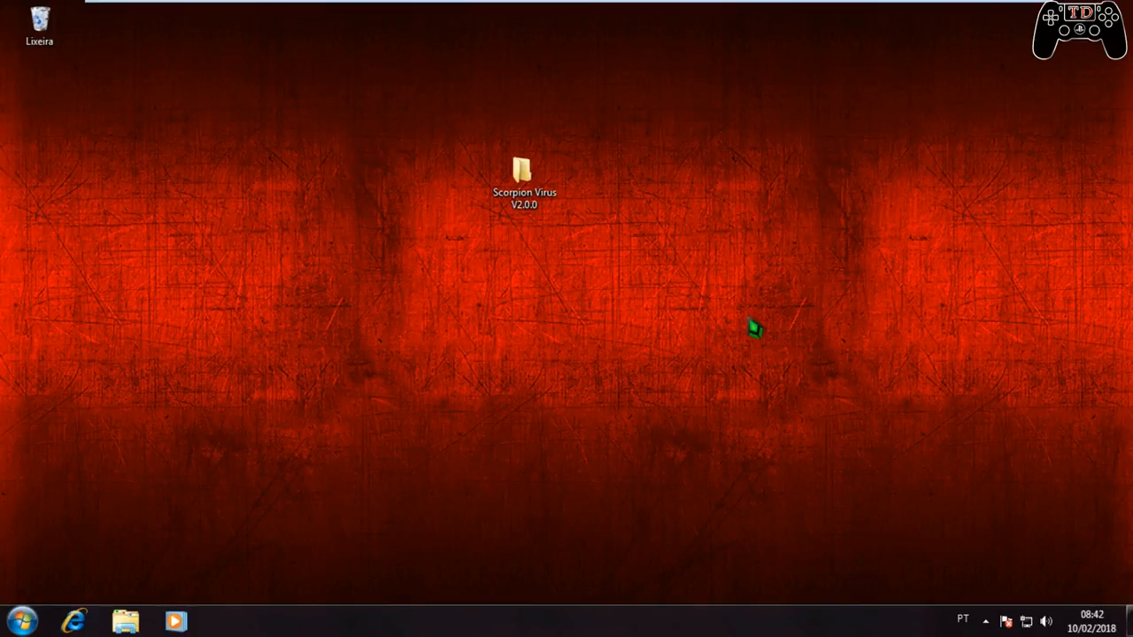
{"action": "mouse_move", "coordinate": [646, 241]}
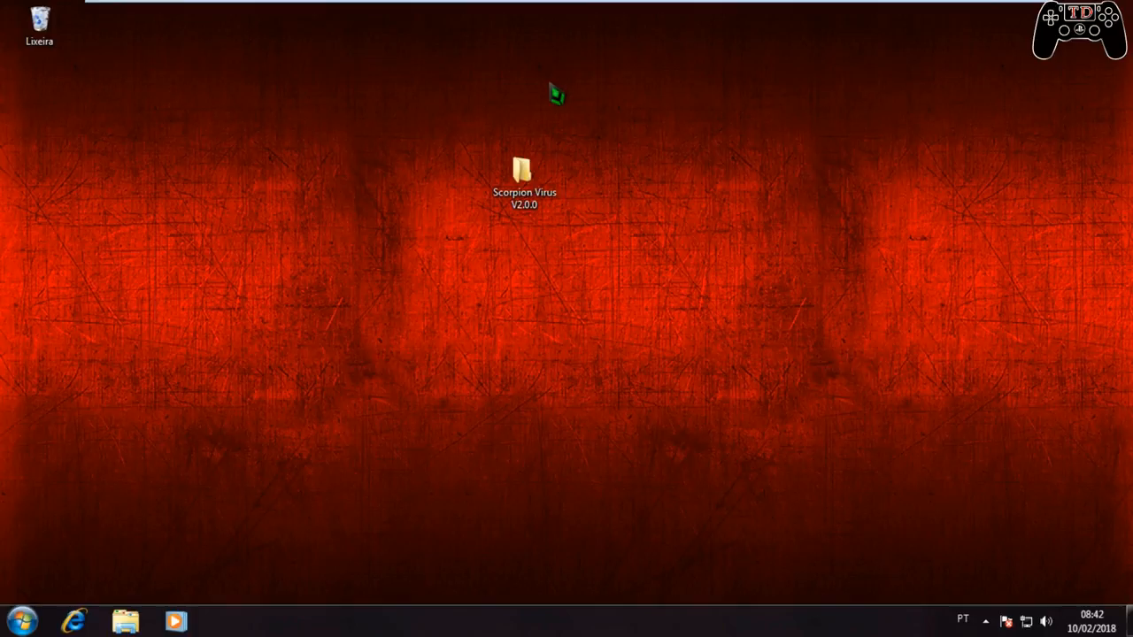
{"action": "mouse_move", "coordinate": [612, 153]}
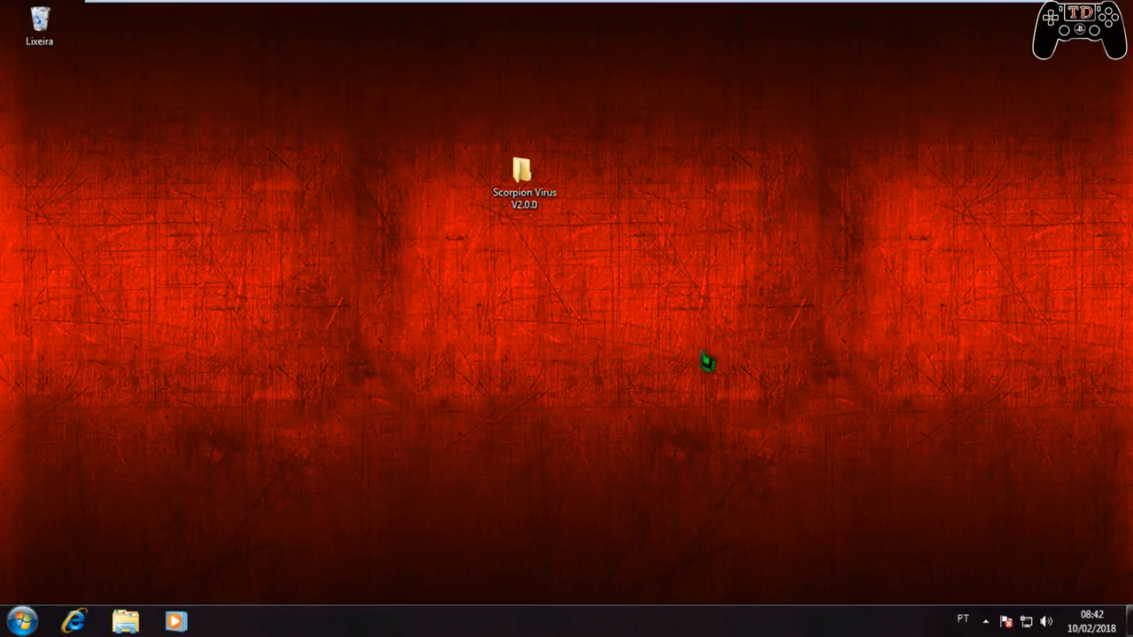
{"action": "mouse_move", "coordinate": [652, 198]}
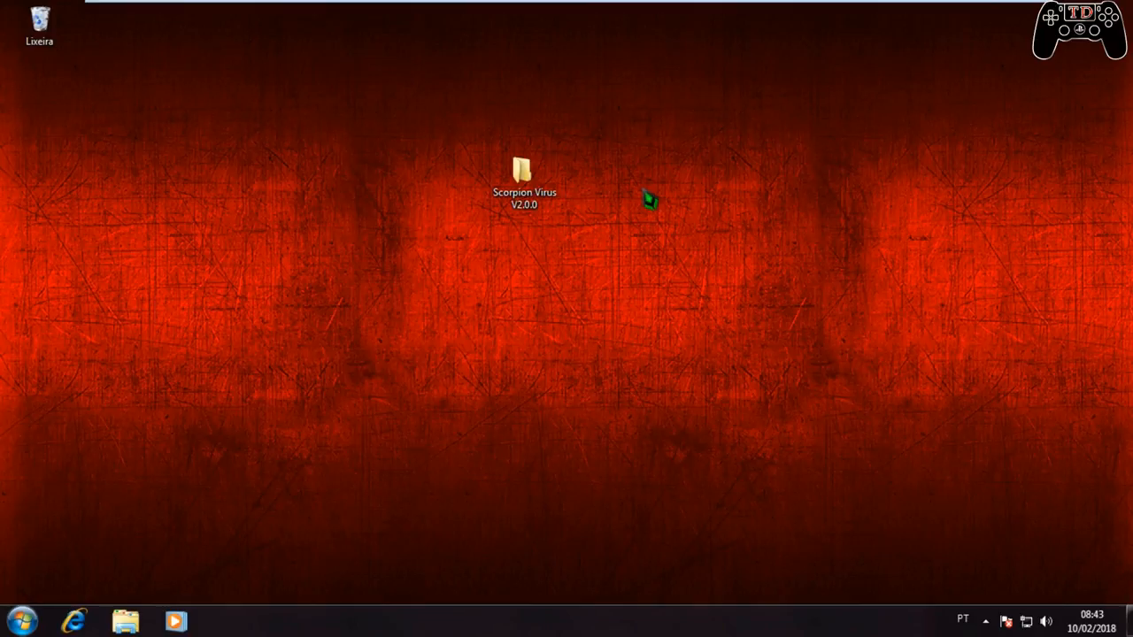
{"action": "mouse_move", "coordinate": [513, 55]}
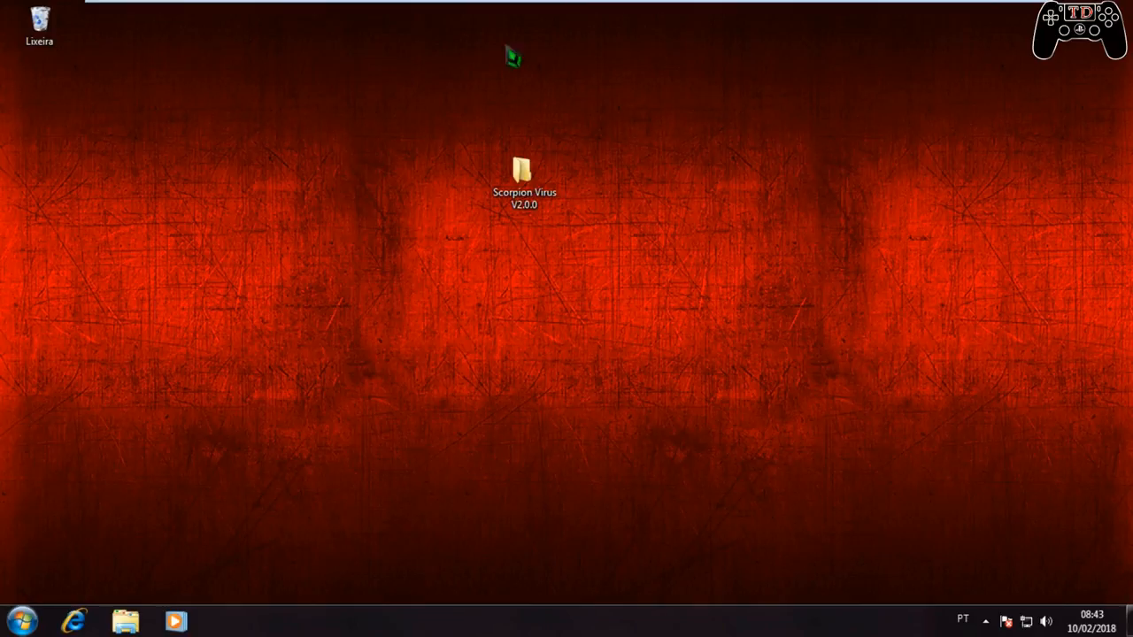
{"action": "mouse_move", "coordinate": [438, 166]}
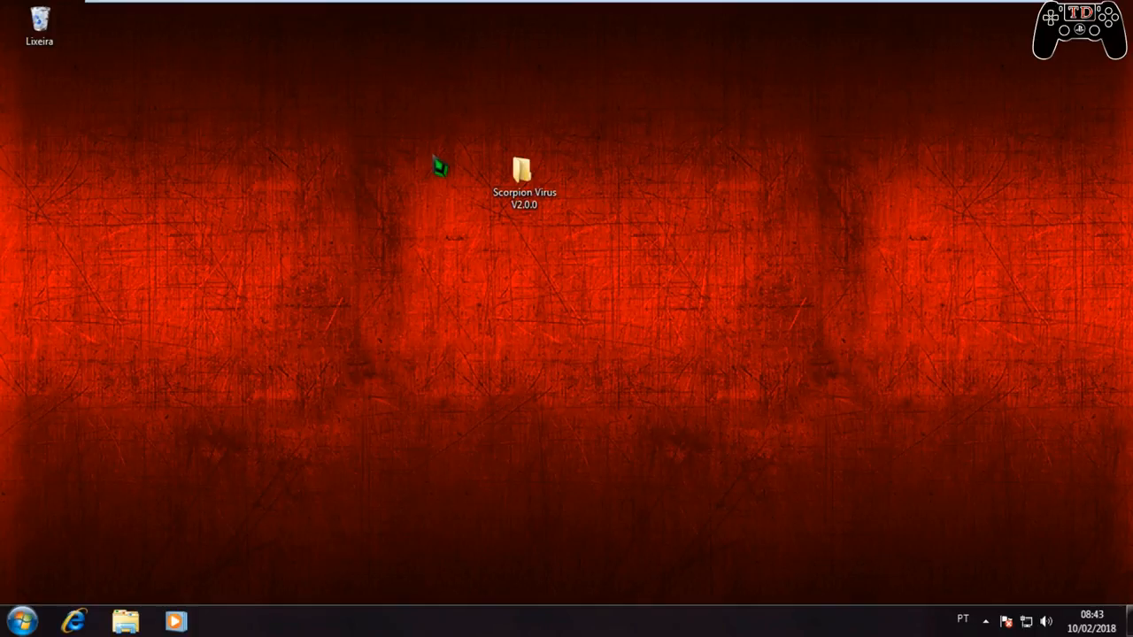
Open the Scorpion Virus V2.0.0 folder in Windows Explorer.
{"action": "left_click", "coordinate": [524, 174]}
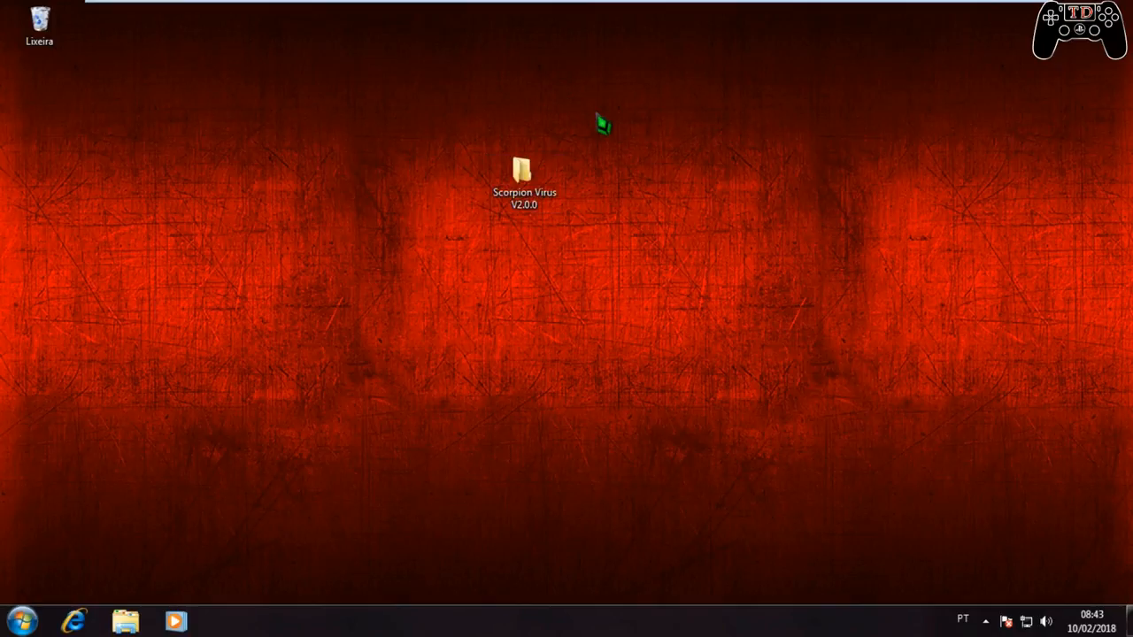
{"action": "double_click", "coordinate": [524, 175]}
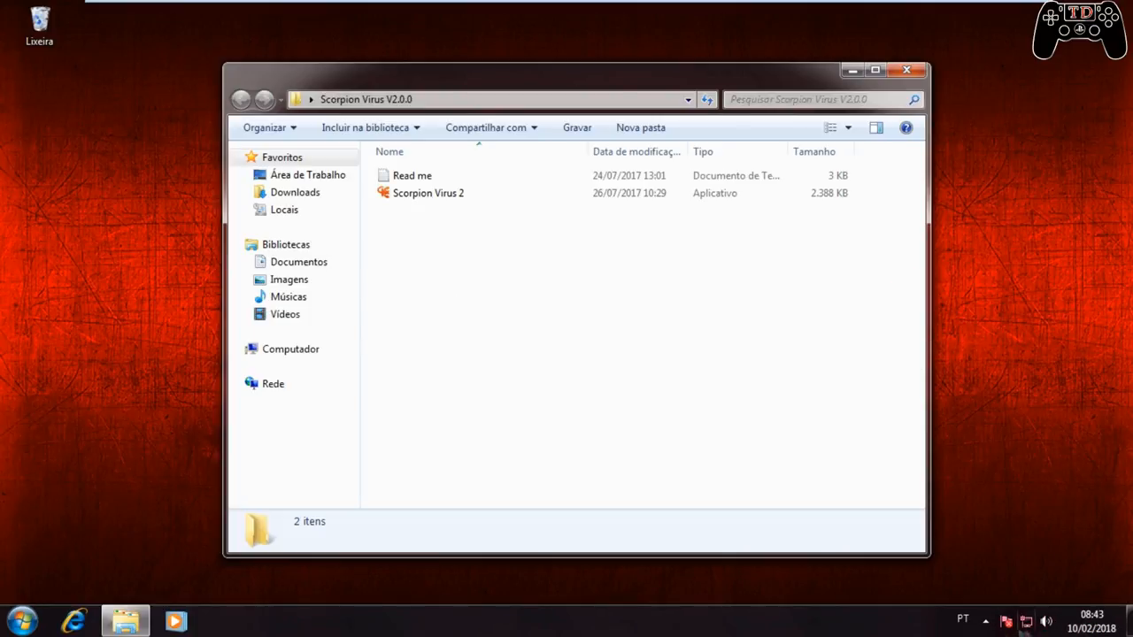
Launch the Scorpion Virus 2 application from the folder, retrying until it starts.
{"action": "left_click", "coordinate": [429, 192]}
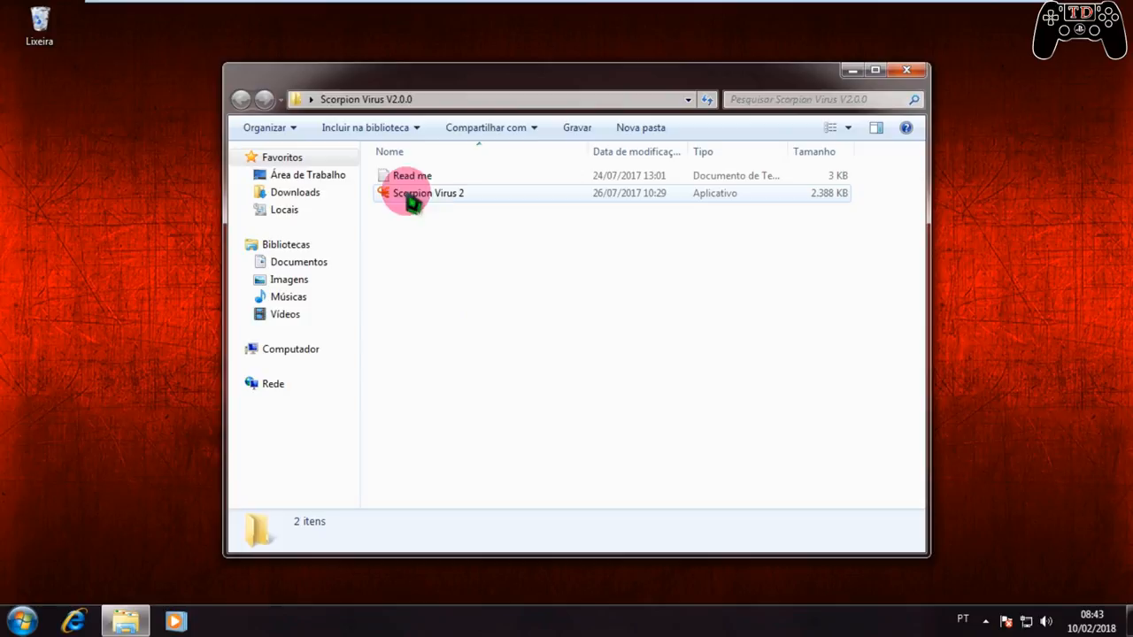
{"action": "double_click", "coordinate": [428, 193]}
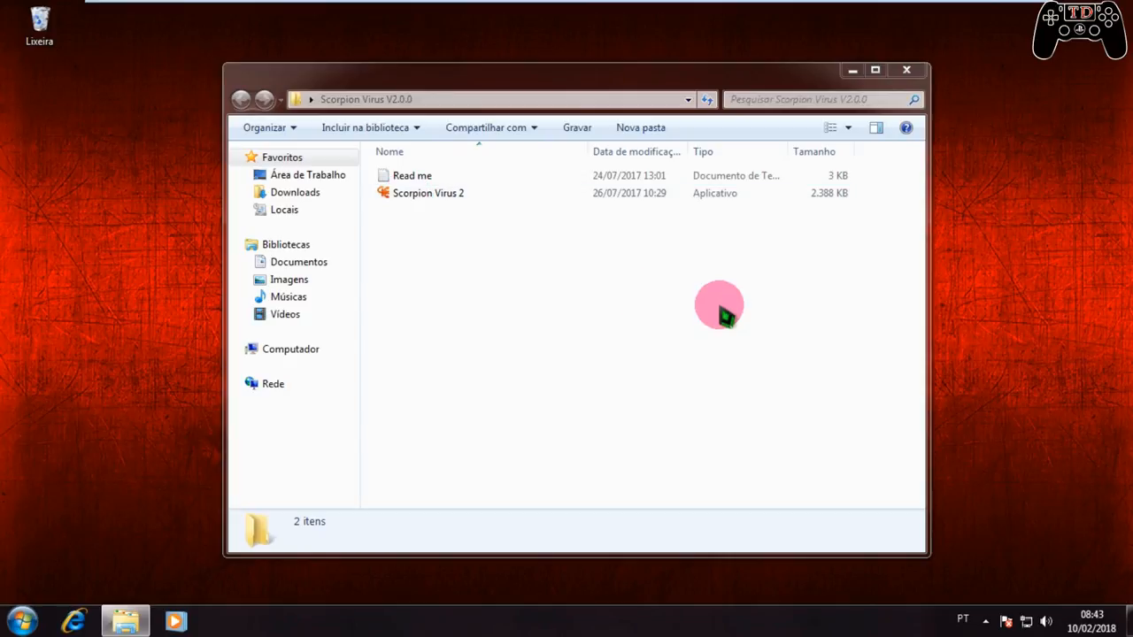
{"action": "left_click", "coordinate": [428, 193]}
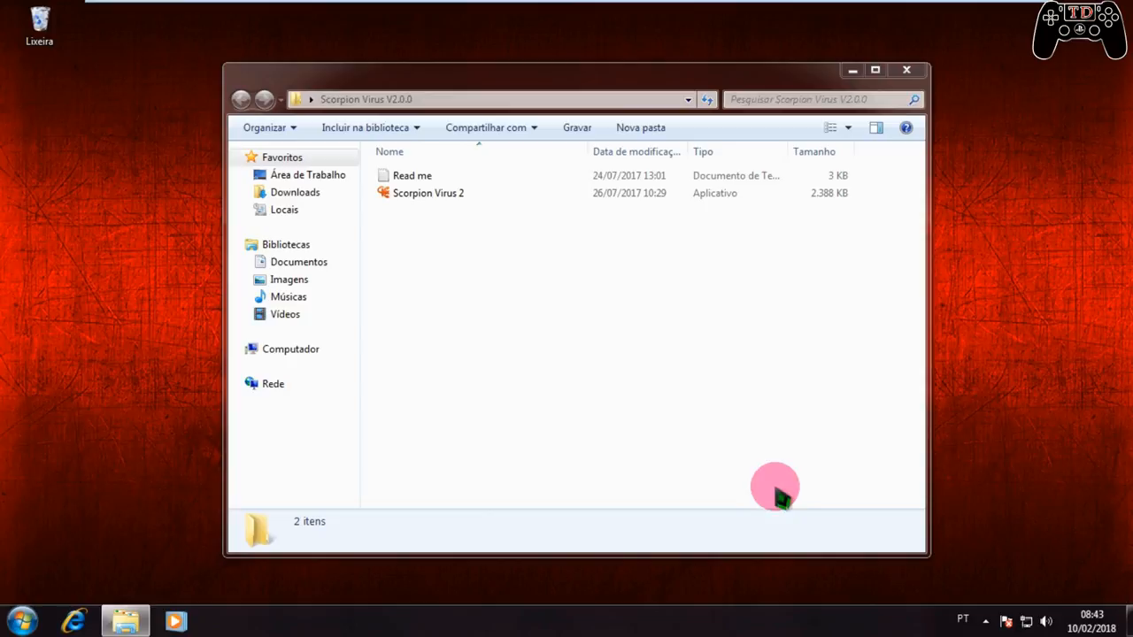
{"action": "mouse_move", "coordinate": [669, 549]}
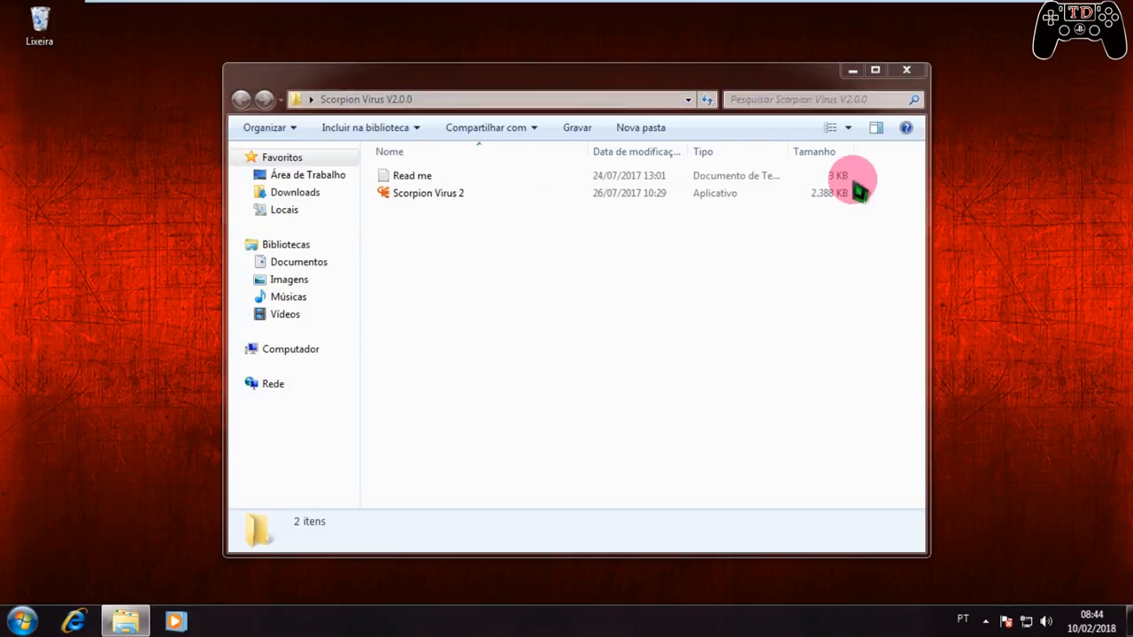
{"action": "left_click", "coordinate": [410, 175]}
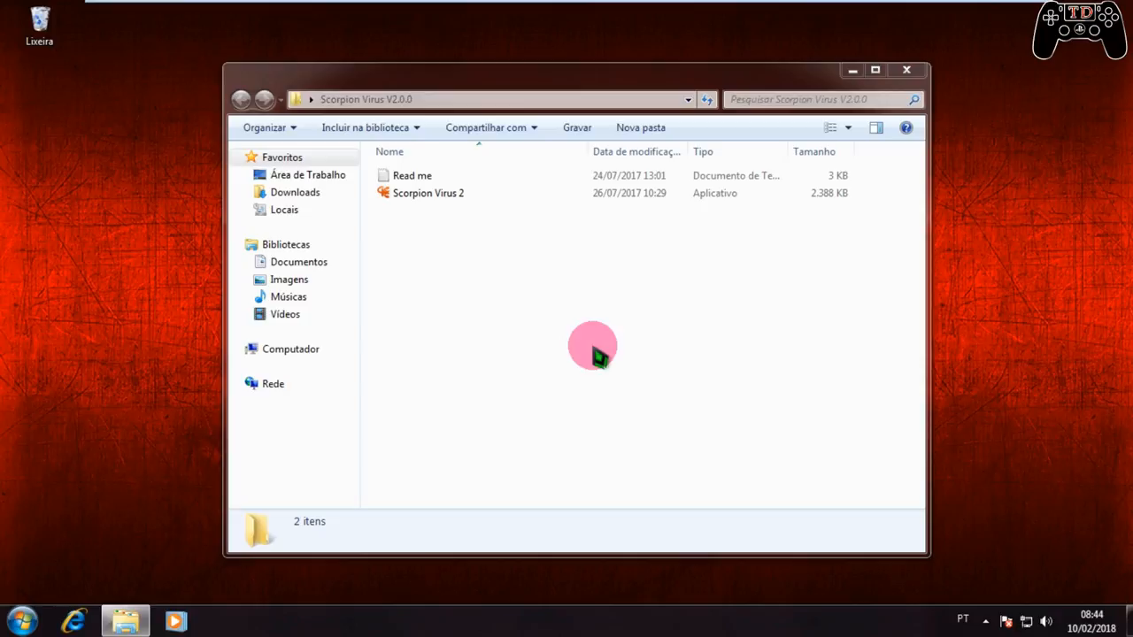
{"action": "mouse_move", "coordinate": [598, 343]}
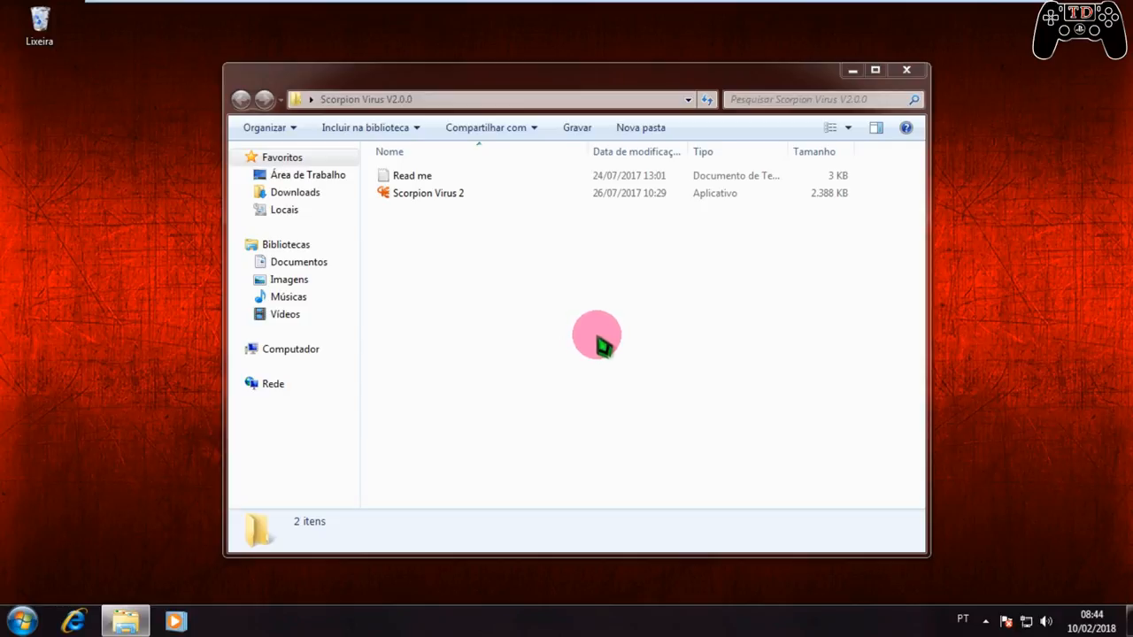
{"action": "left_click", "coordinate": [428, 193]}
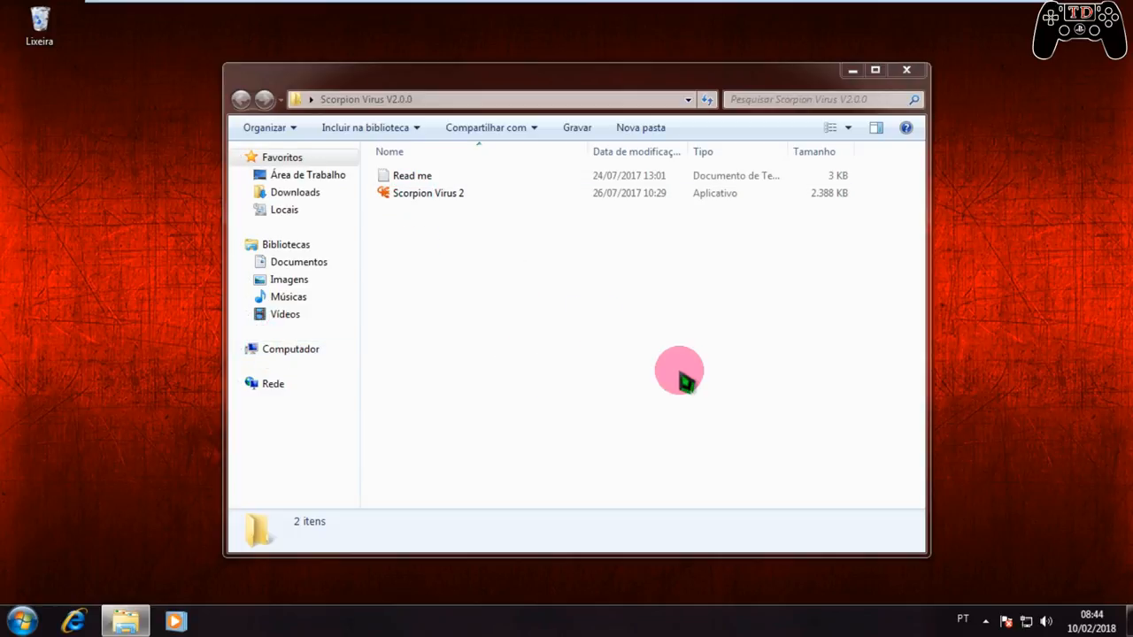
{"action": "left_click", "coordinate": [428, 193]}
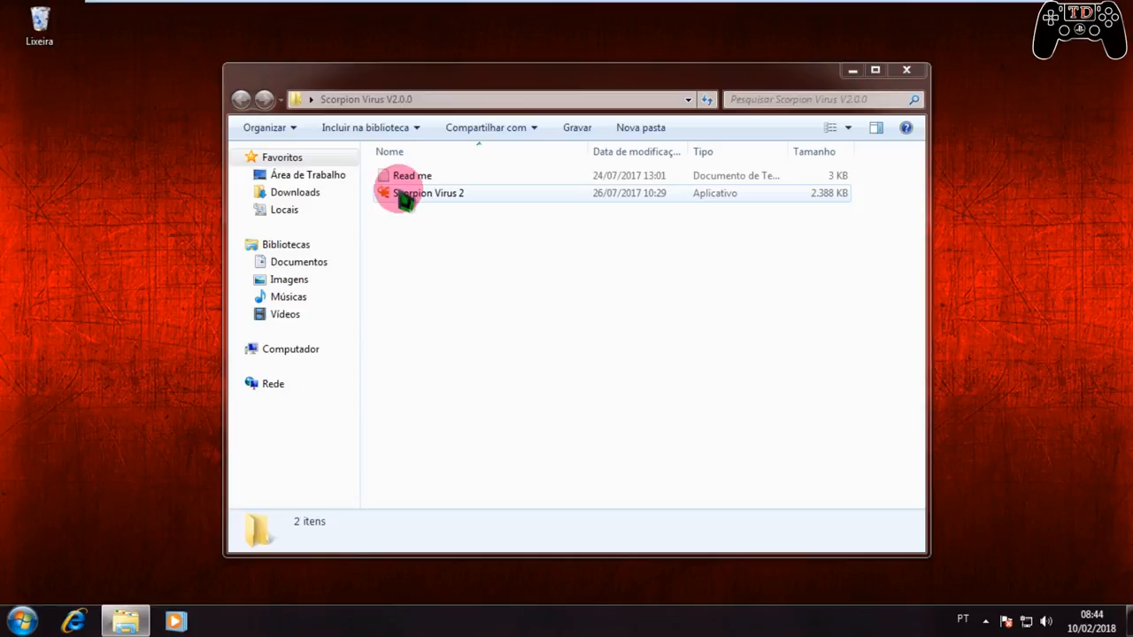
{"action": "double_click", "coordinate": [428, 193]}
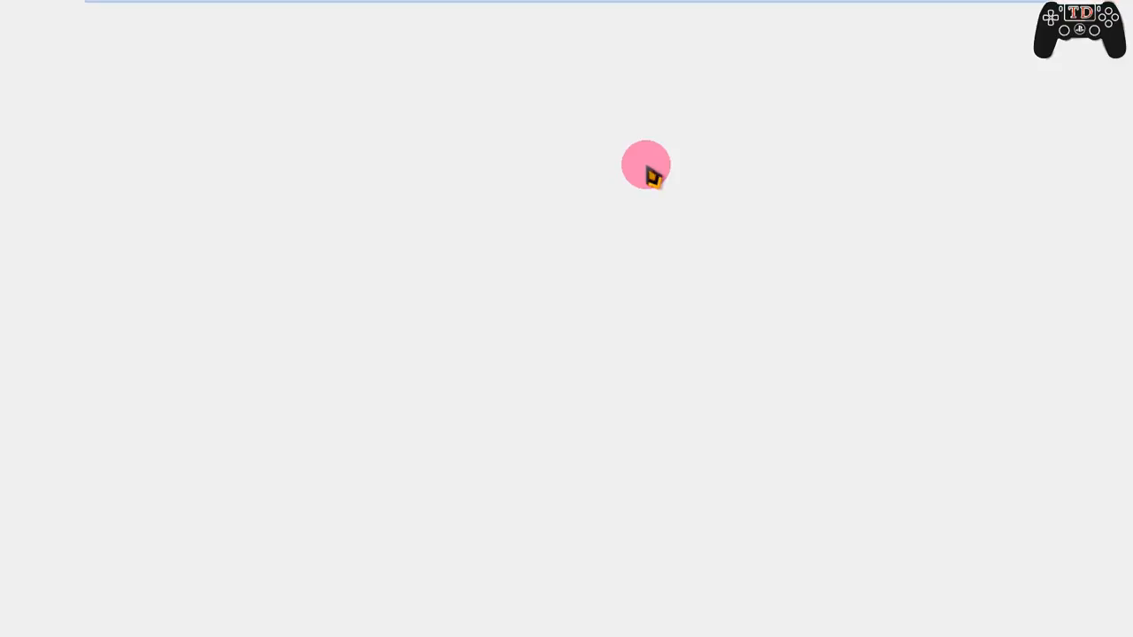
{"action": "left_click", "coordinate": [646, 166]}
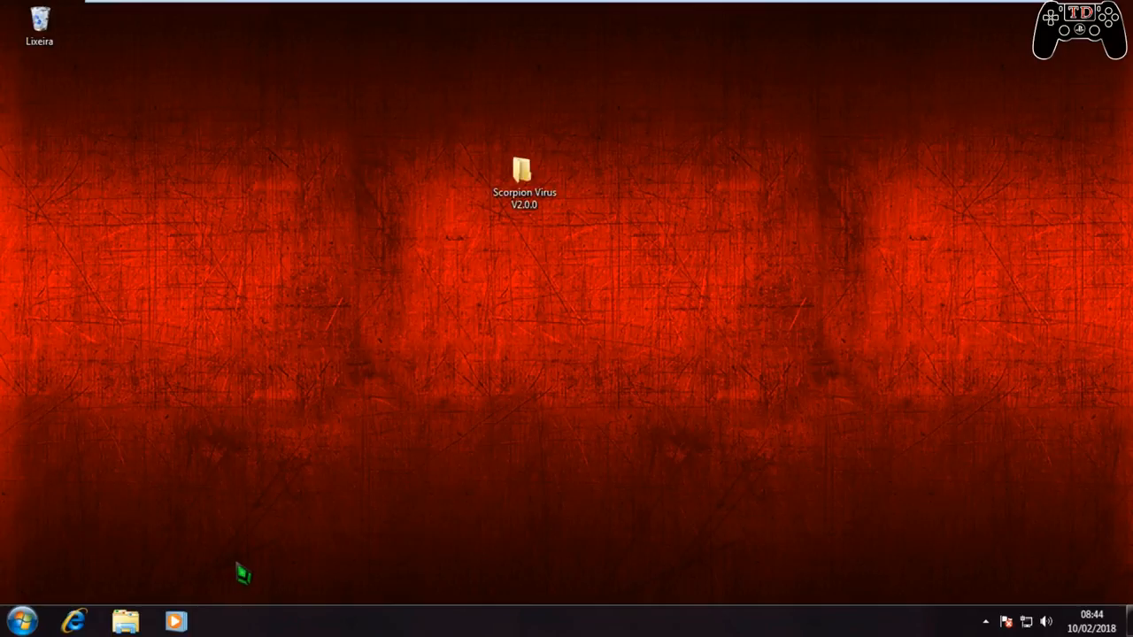
{"action": "mouse_move", "coordinate": [389, 423]}
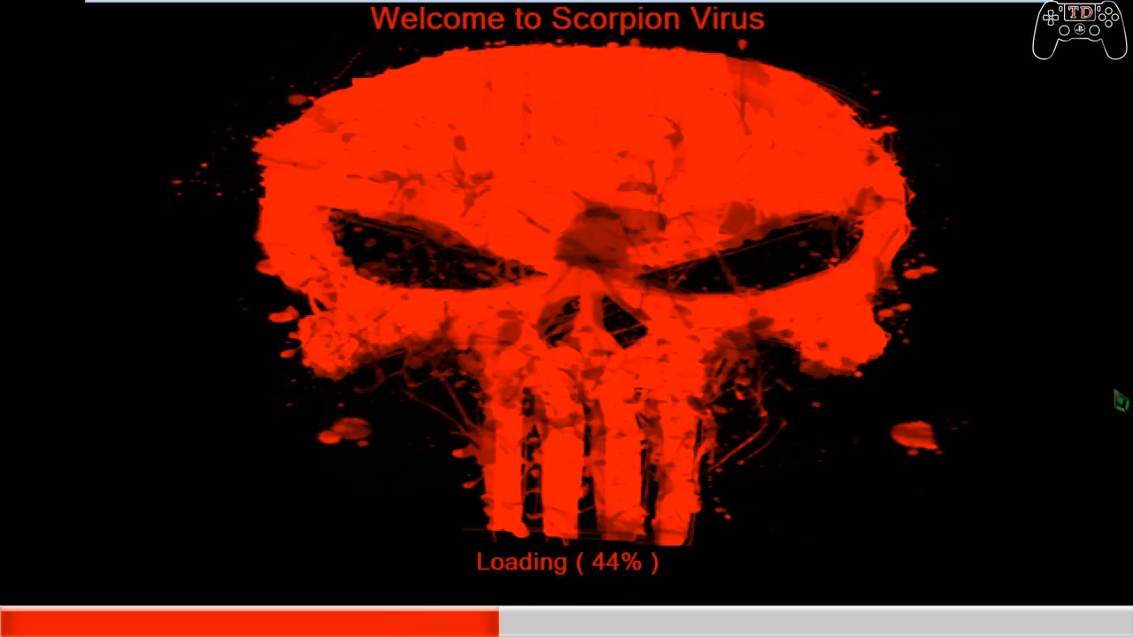
{"action": "mouse_move", "coordinate": [467, 297]}
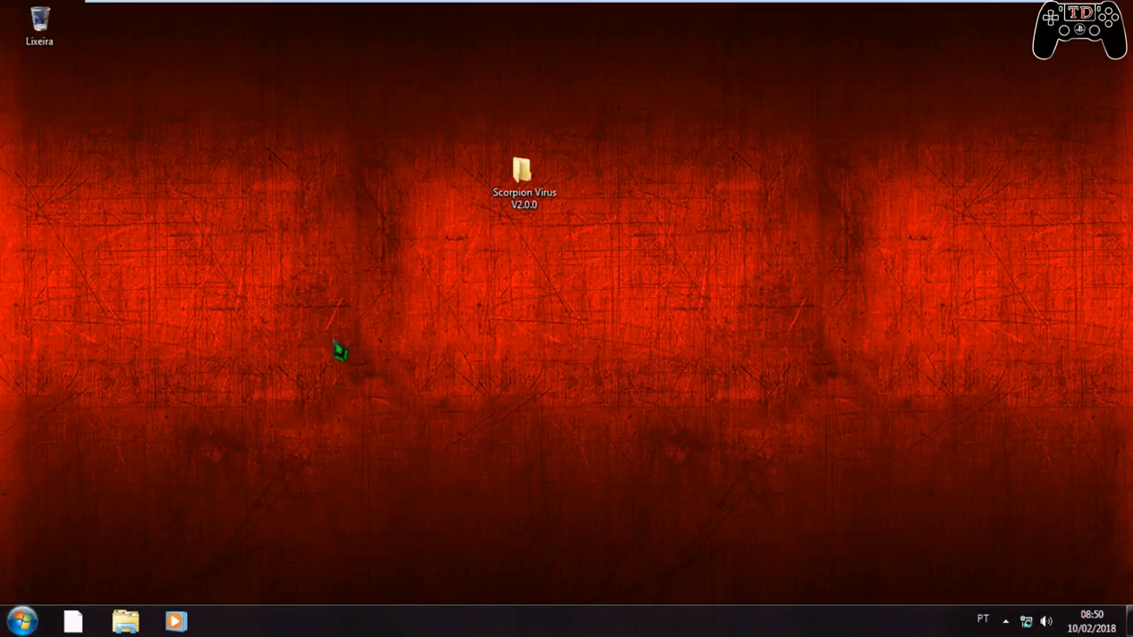
{"action": "mouse_move", "coordinate": [453, 156]}
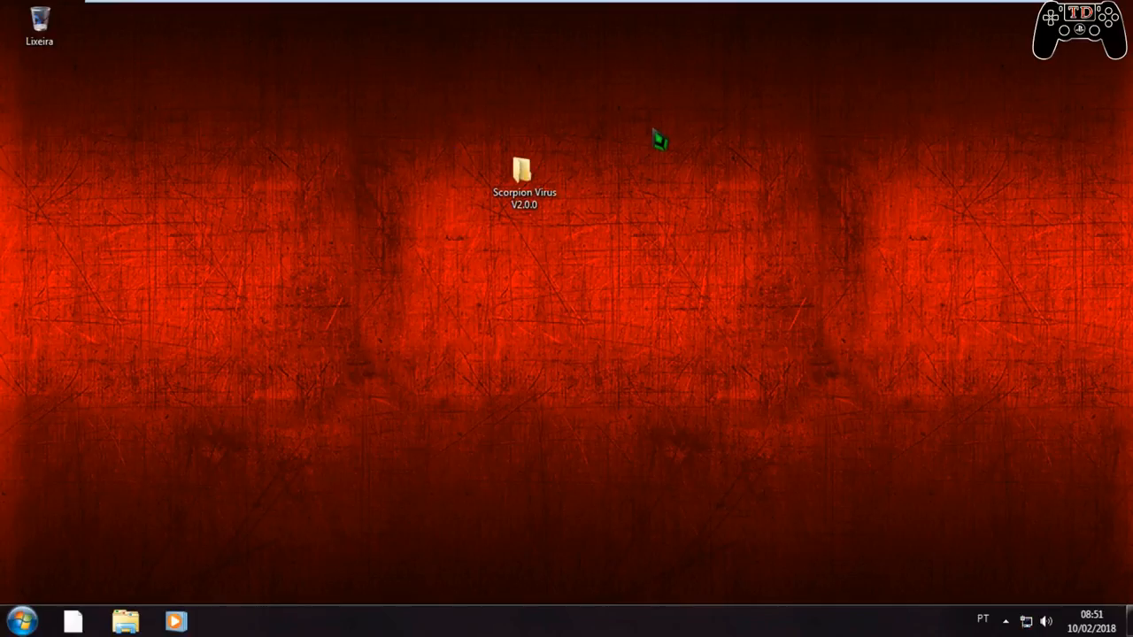
{"action": "mouse_move", "coordinate": [404, 239]}
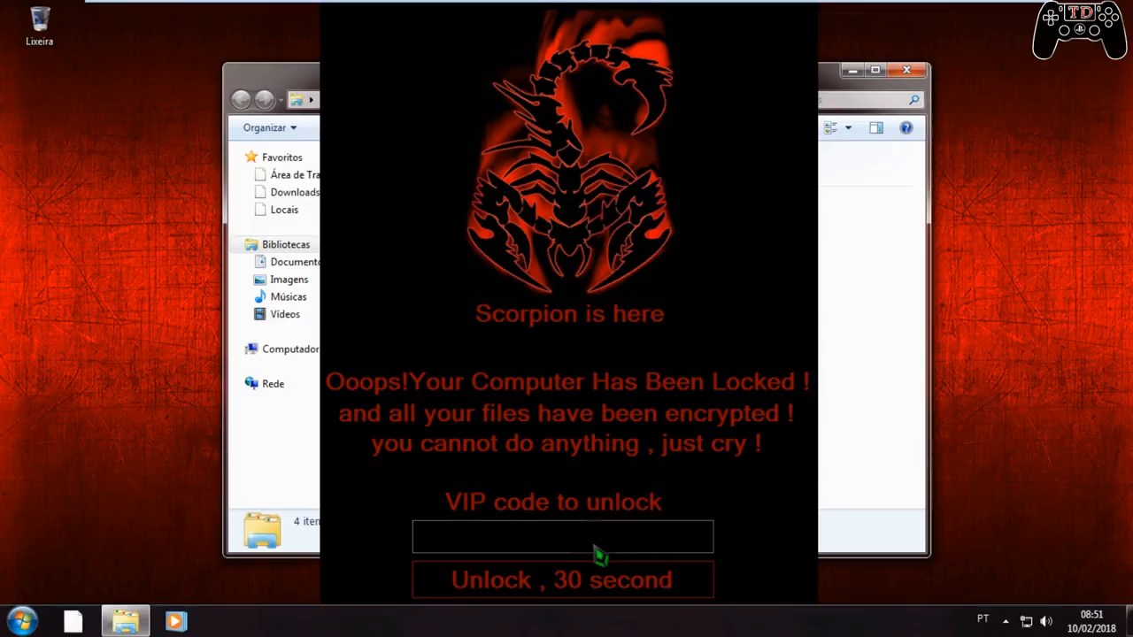
{"action": "mouse_move", "coordinate": [722, 411]}
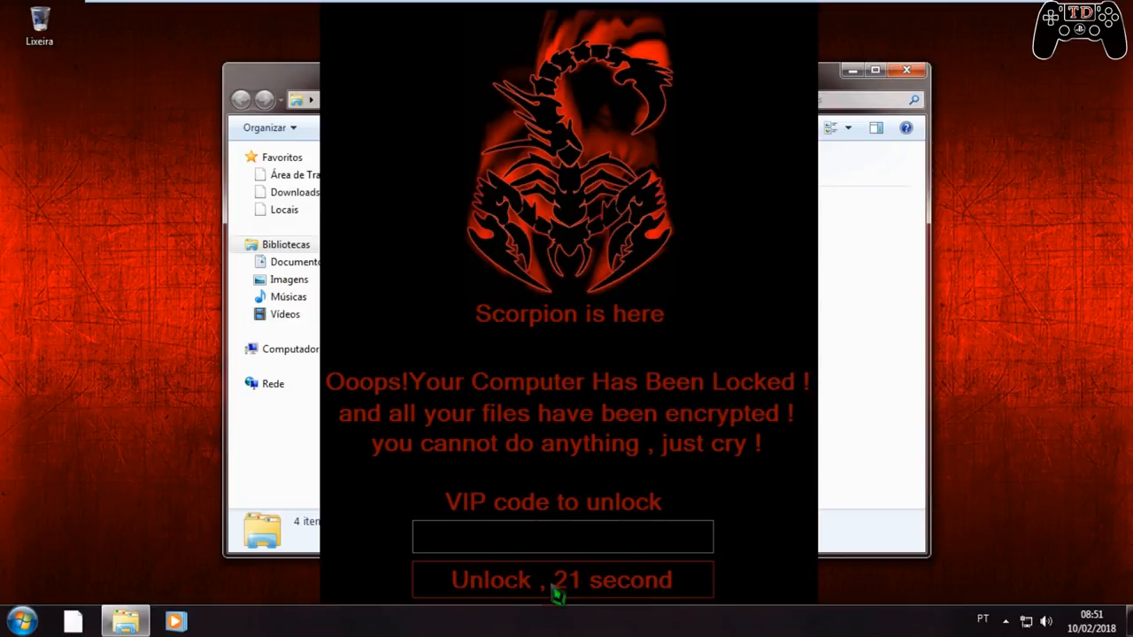
{"action": "mouse_move", "coordinate": [631, 604]}
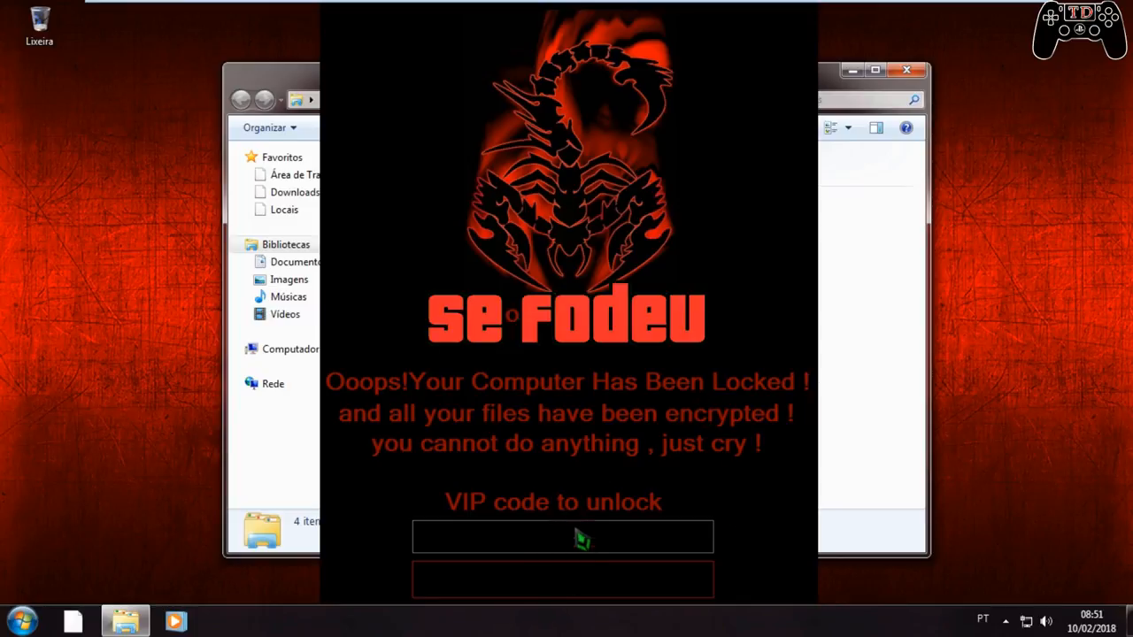
{"action": "mouse_move", "coordinate": [505, 535]}
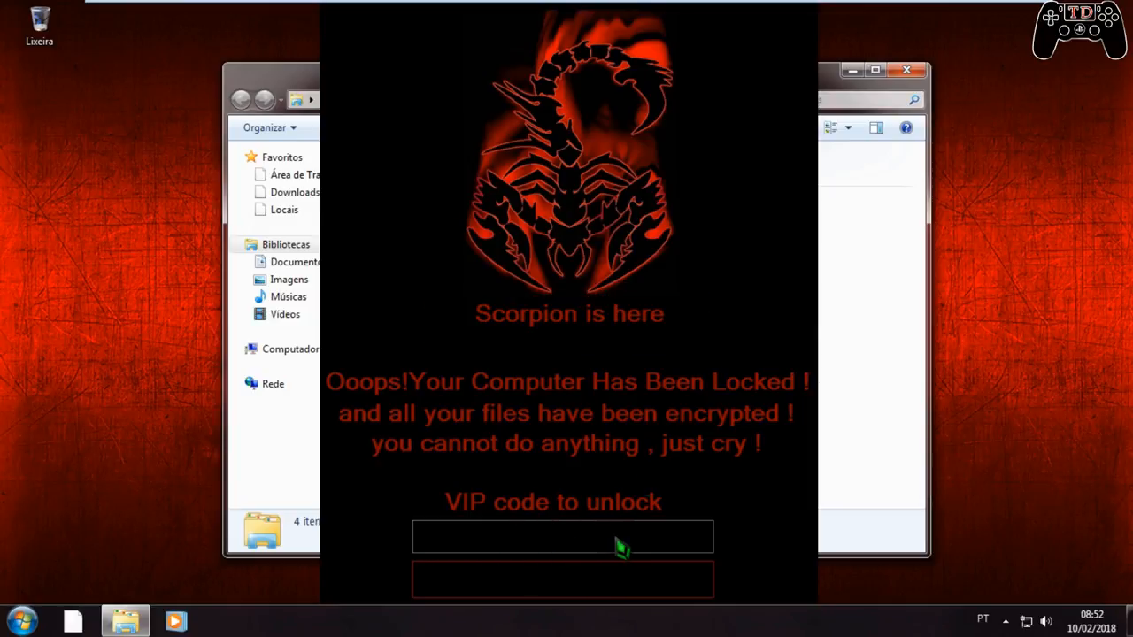
{"action": "mouse_move", "coordinate": [691, 282]}
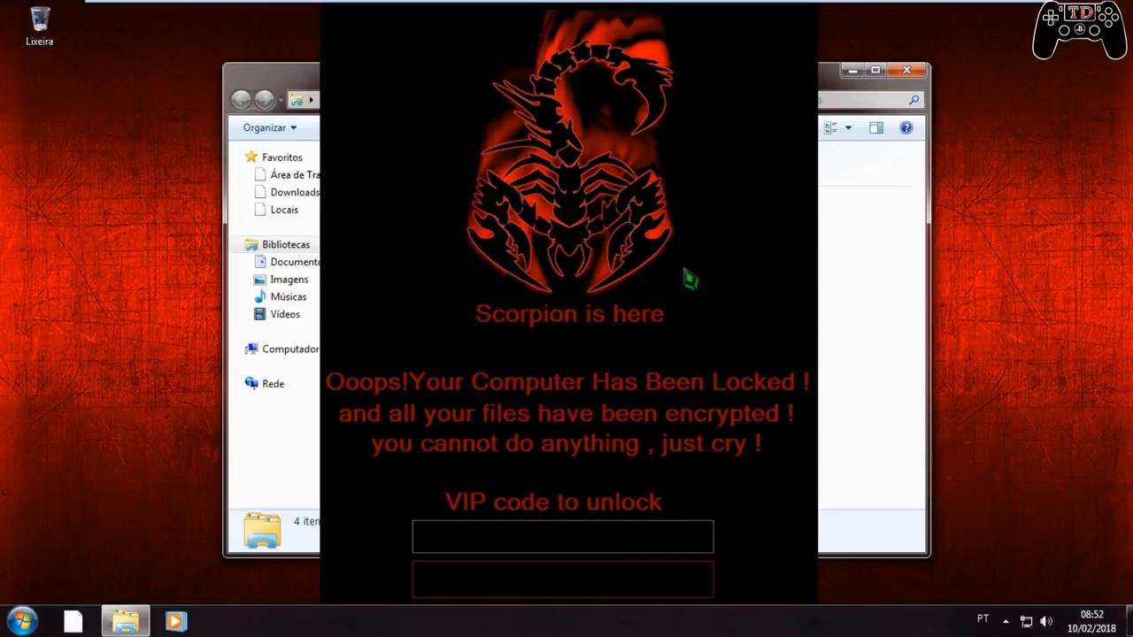
{"action": "mouse_move", "coordinate": [698, 220]}
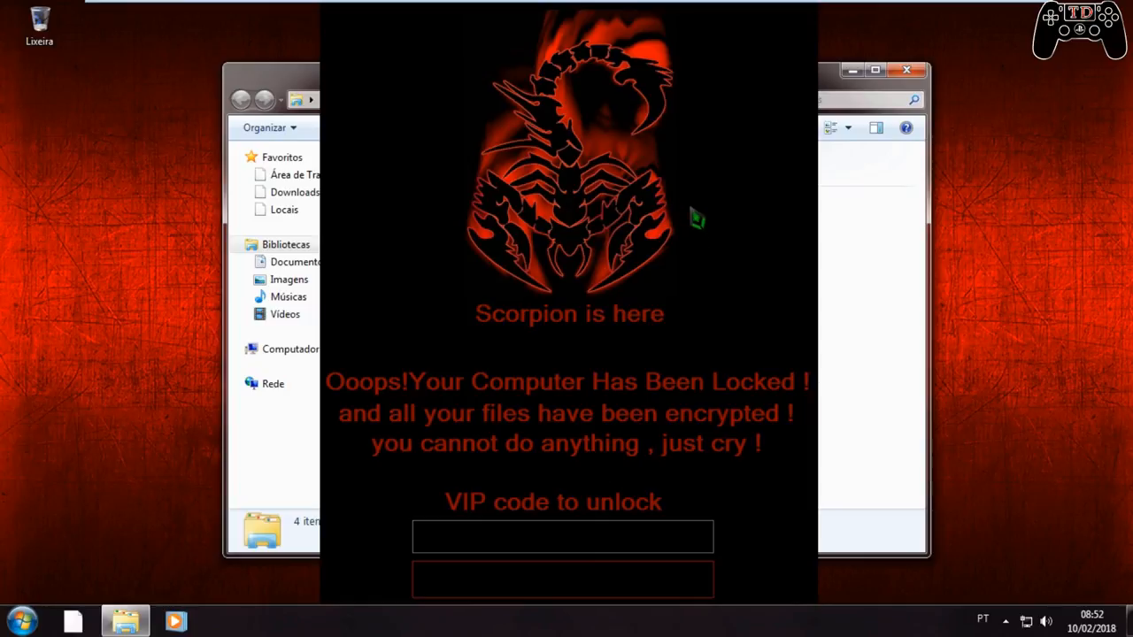
{"action": "mouse_move", "coordinate": [605, 427]}
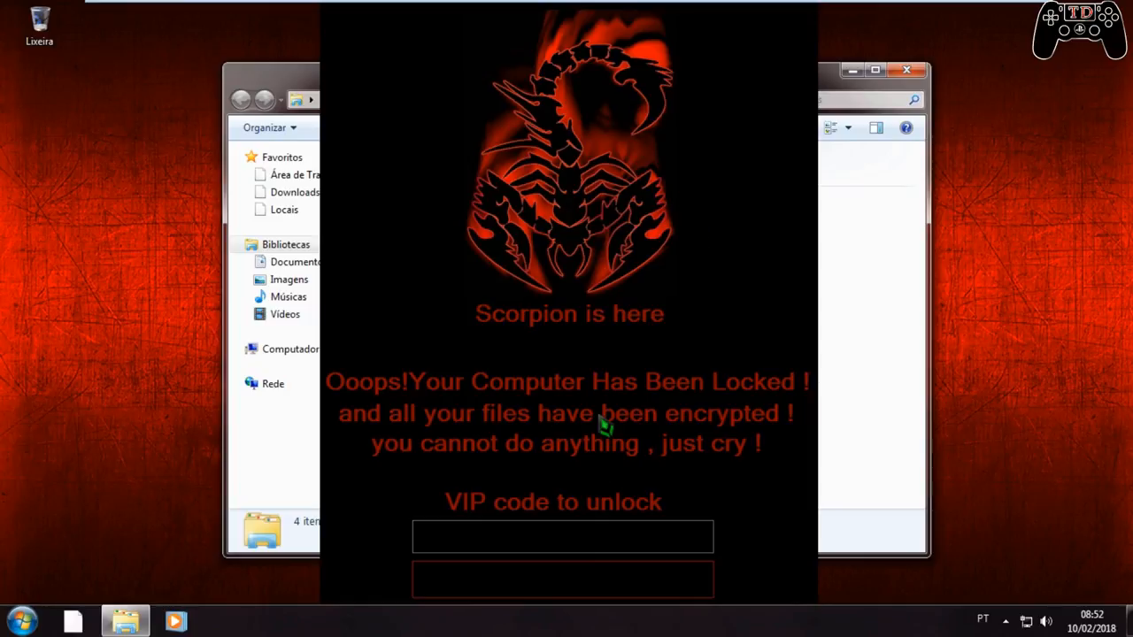
{"action": "mouse_move", "coordinate": [956, 36]}
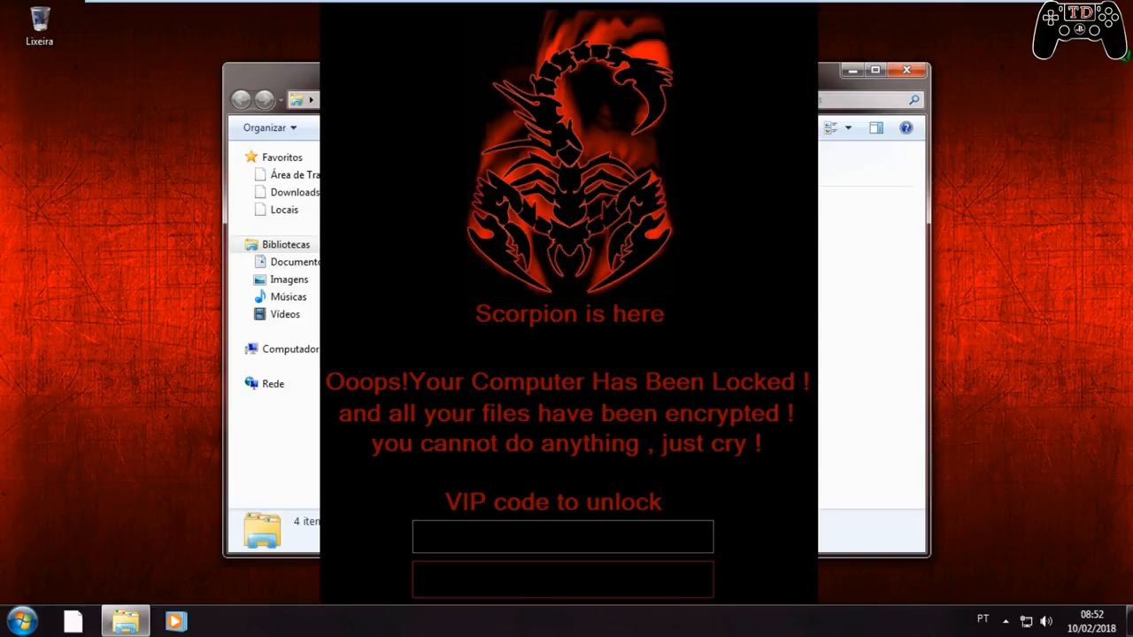
{"action": "mouse_move", "coordinate": [1041, 170]}
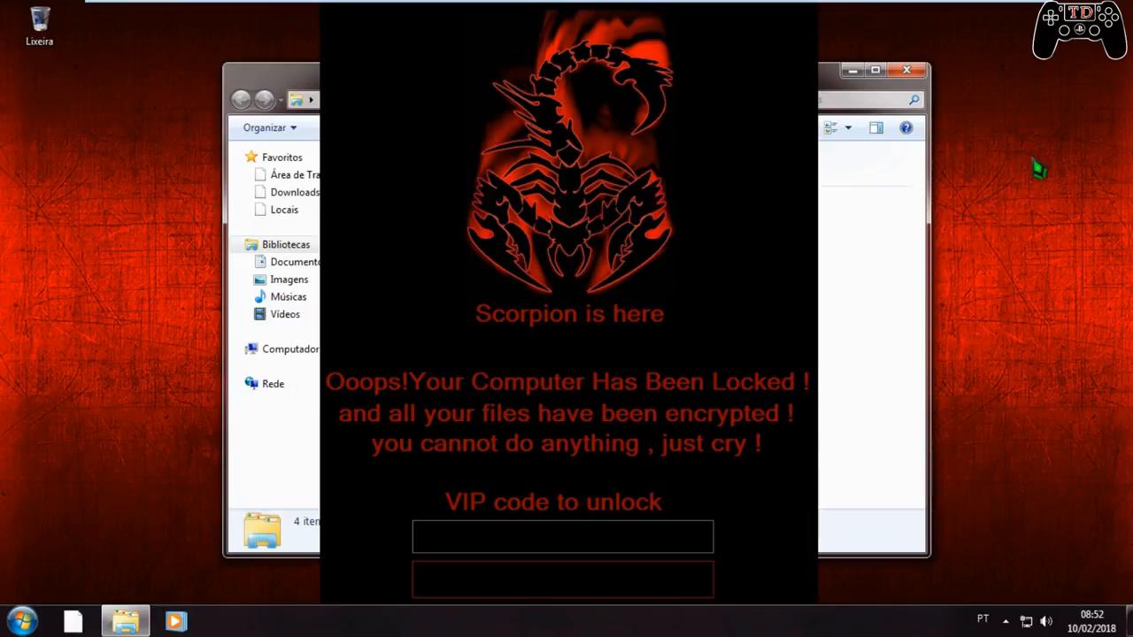
{"action": "mouse_move", "coordinate": [998, 193]}
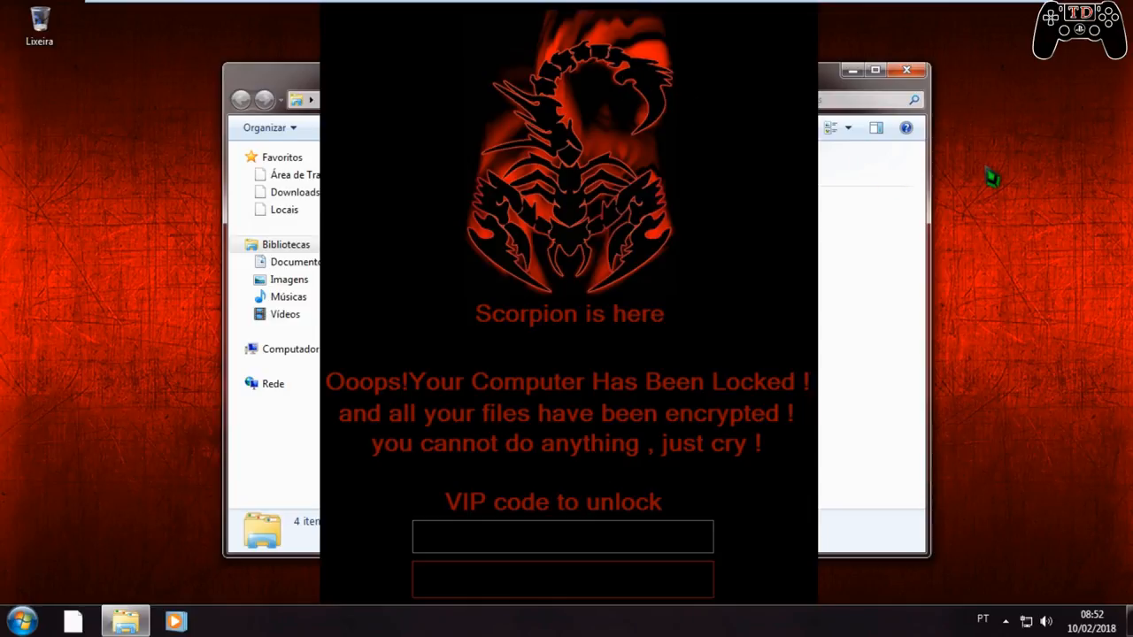
{"action": "mouse_move", "coordinate": [1012, 159]}
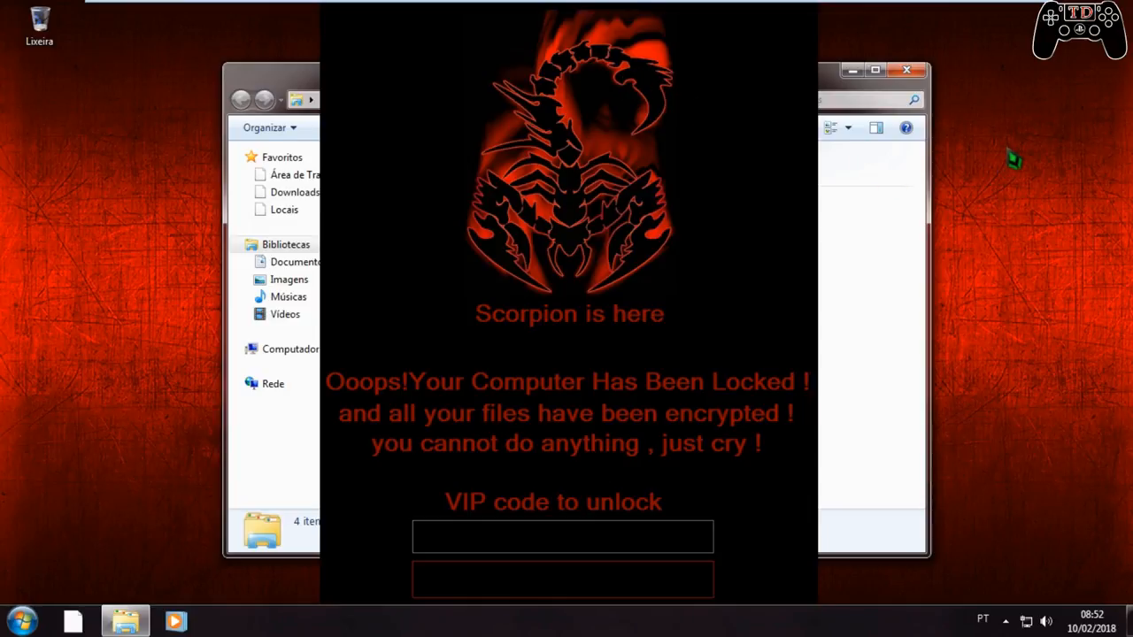
{"action": "mouse_move", "coordinate": [1041, 379]}
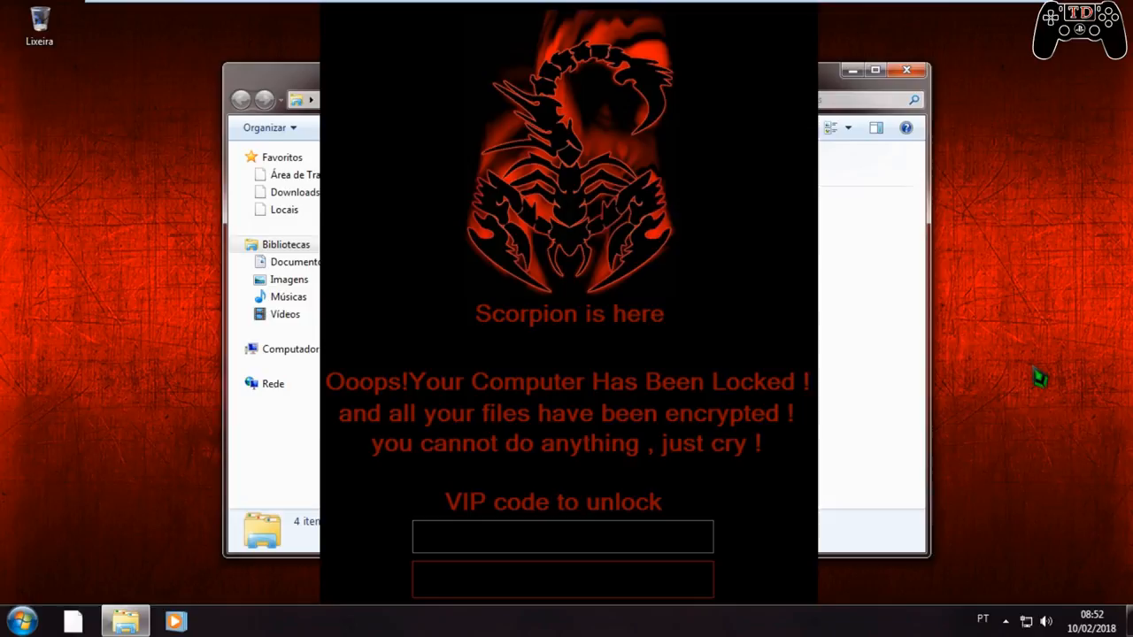
{"action": "mouse_move", "coordinate": [998, 244]}
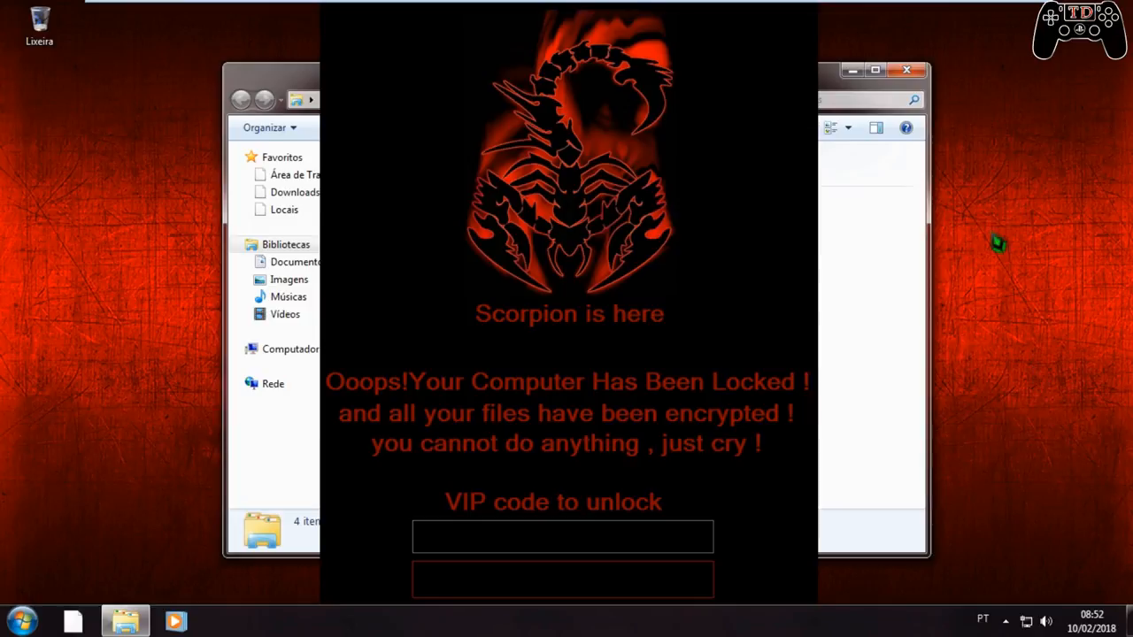
{"action": "mouse_move", "coordinate": [1060, 228]}
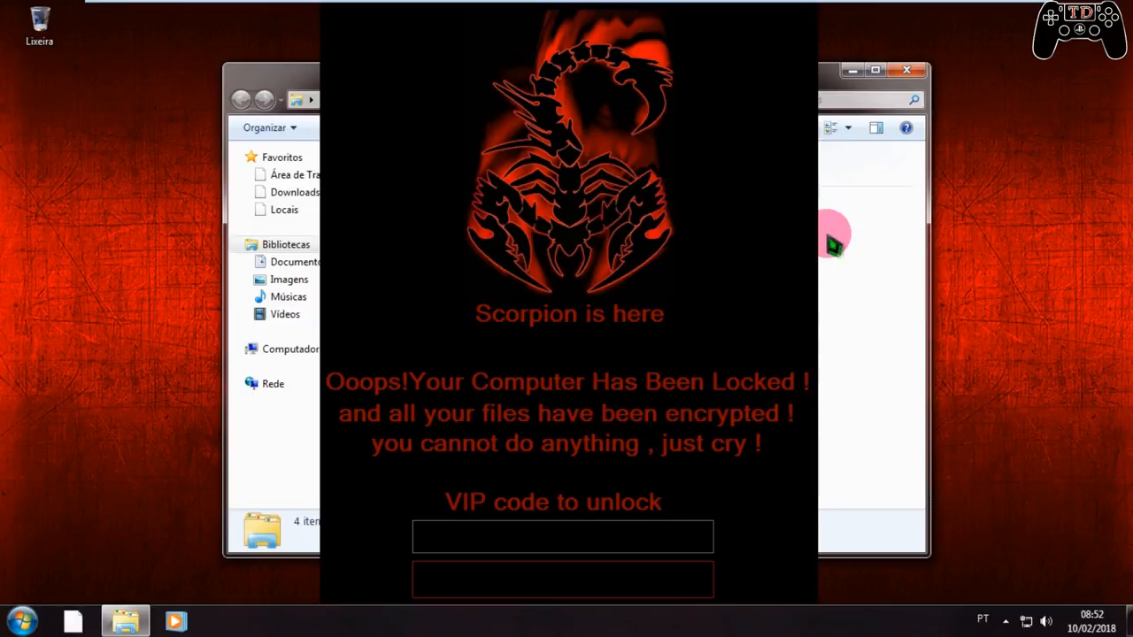
{"action": "mouse_move", "coordinate": [730, 138]}
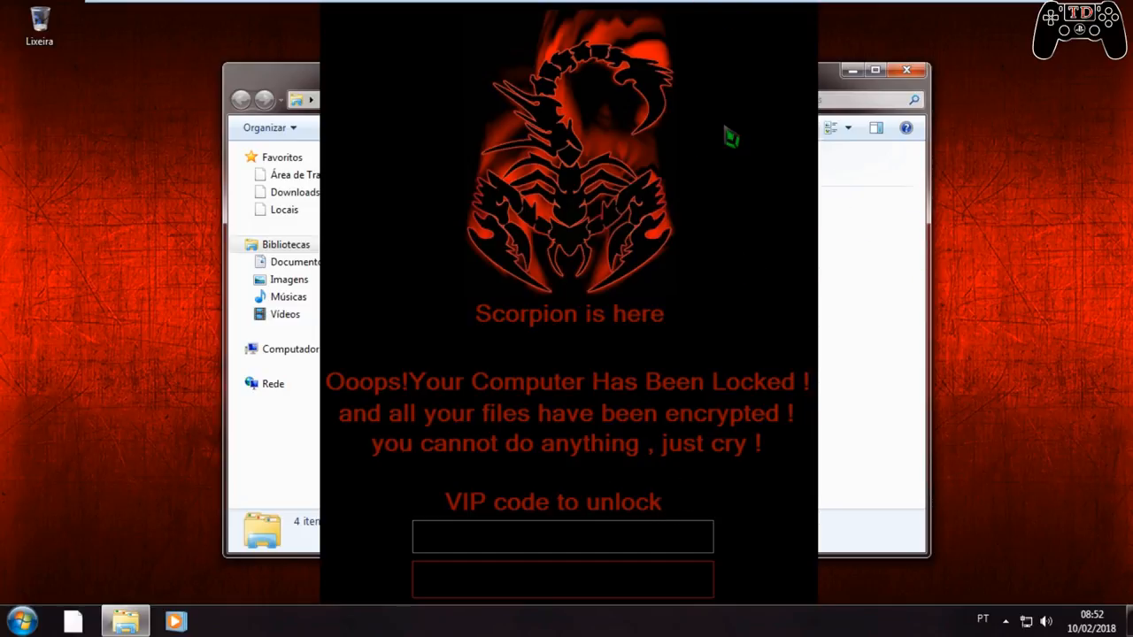
{"action": "mouse_move", "coordinate": [646, 460]}
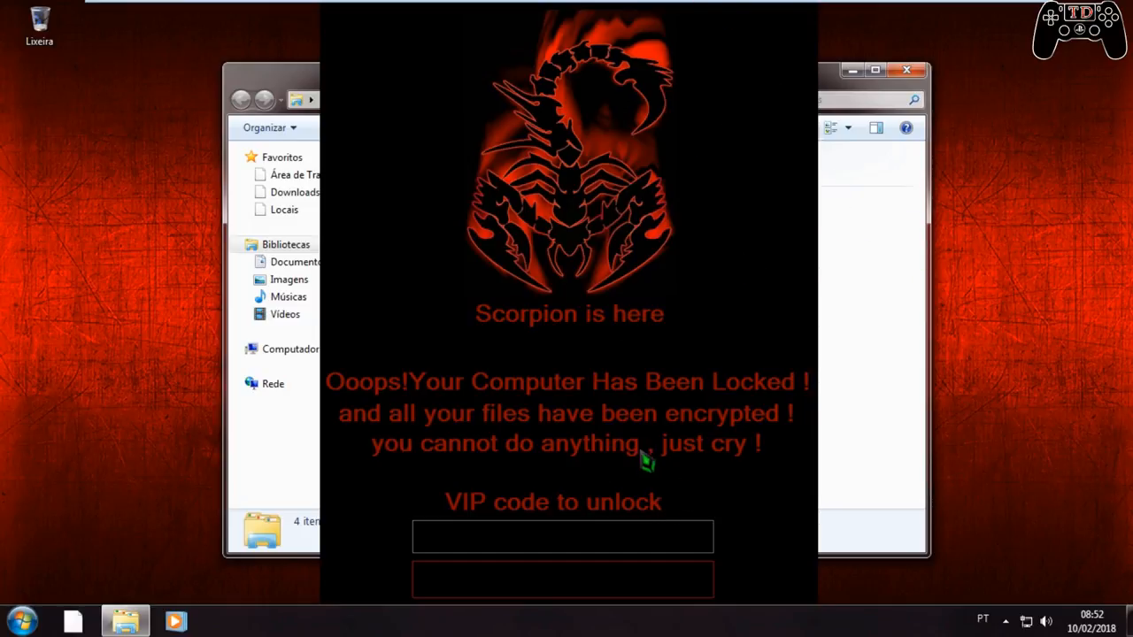
{"action": "mouse_move", "coordinate": [620, 315]}
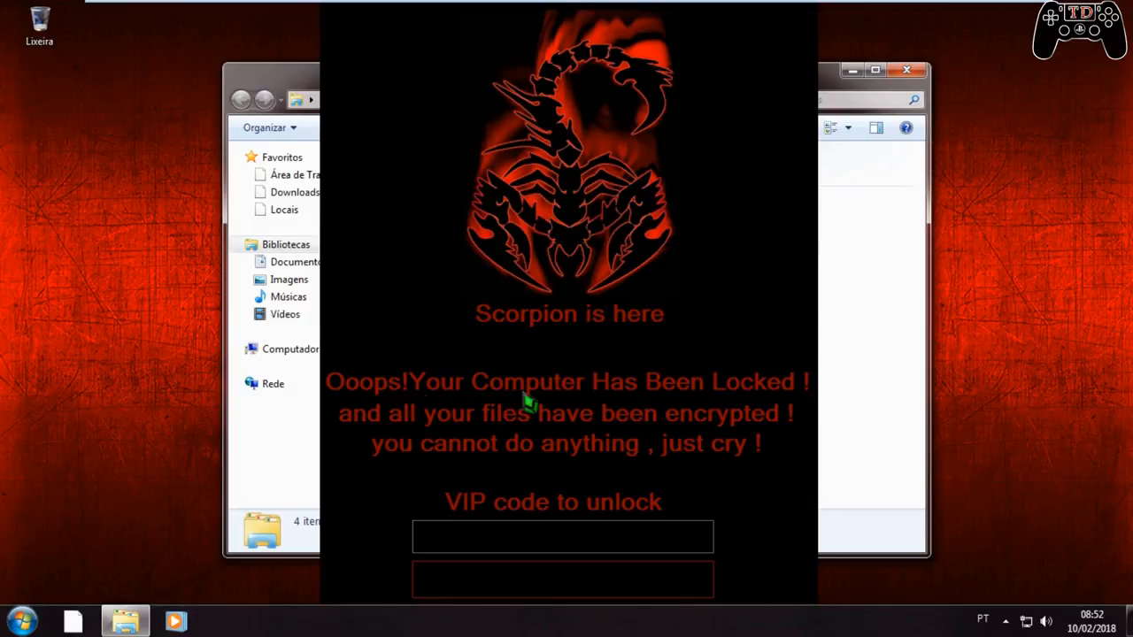
{"action": "mouse_move", "coordinate": [740, 227]}
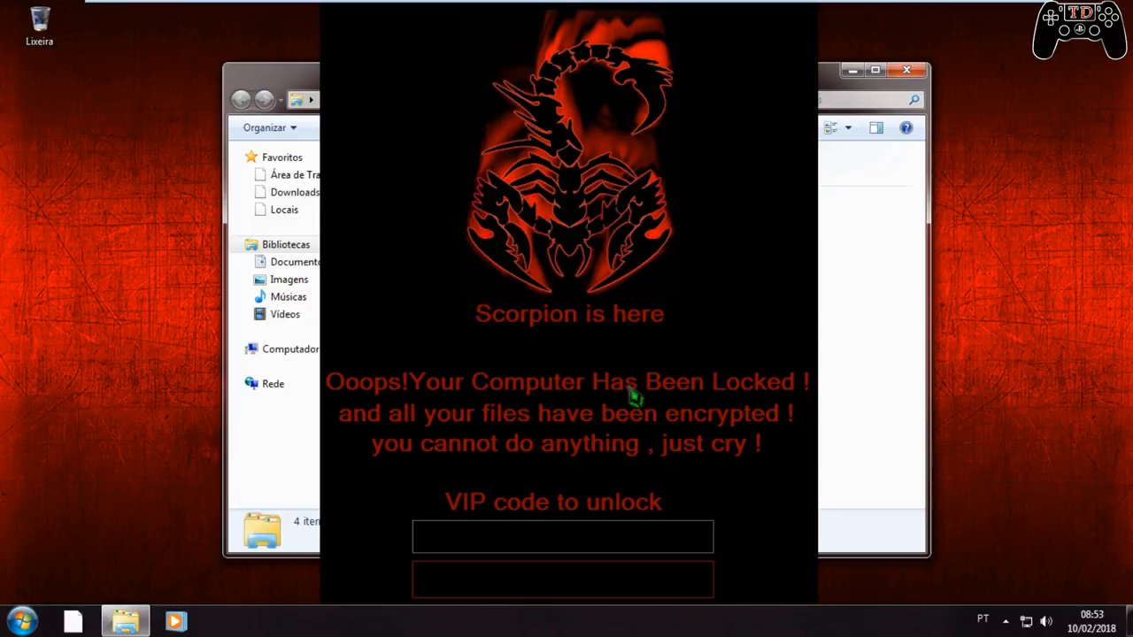
{"action": "mouse_move", "coordinate": [894, 62]}
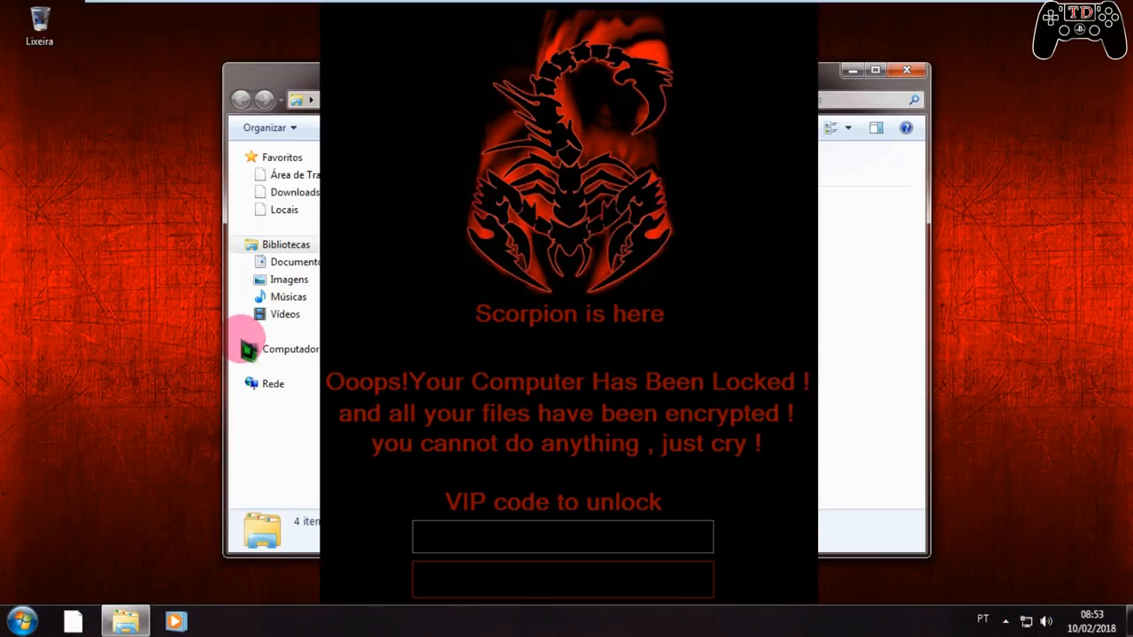
{"action": "mouse_move", "coordinate": [593, 186]}
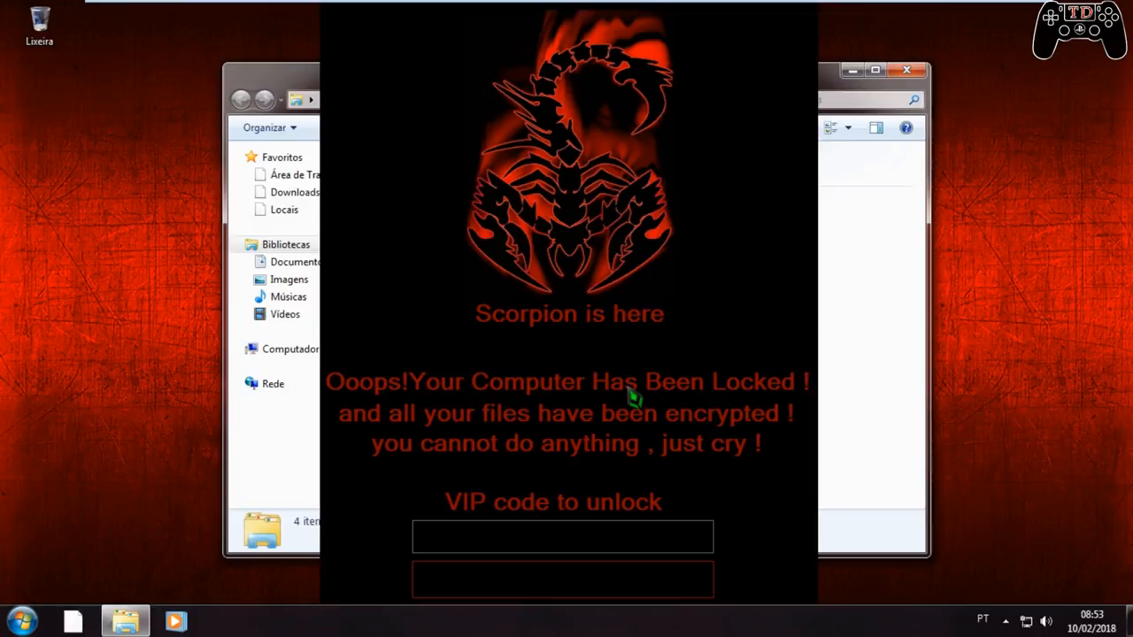
{"action": "mouse_move", "coordinate": [654, 233]}
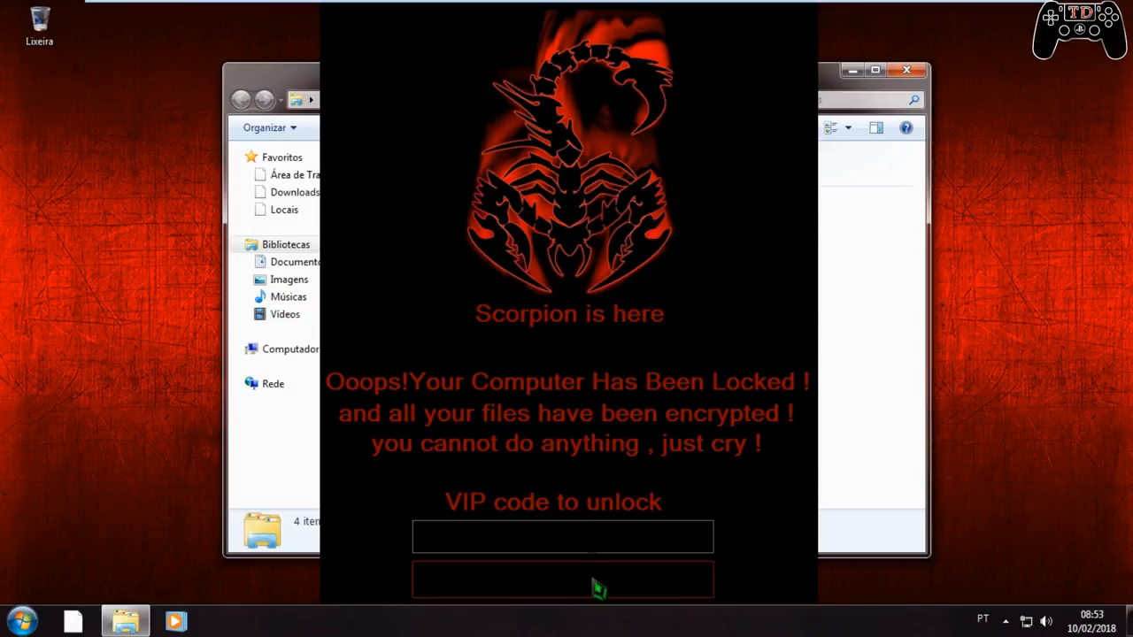
{"action": "mouse_move", "coordinate": [793, 78]}
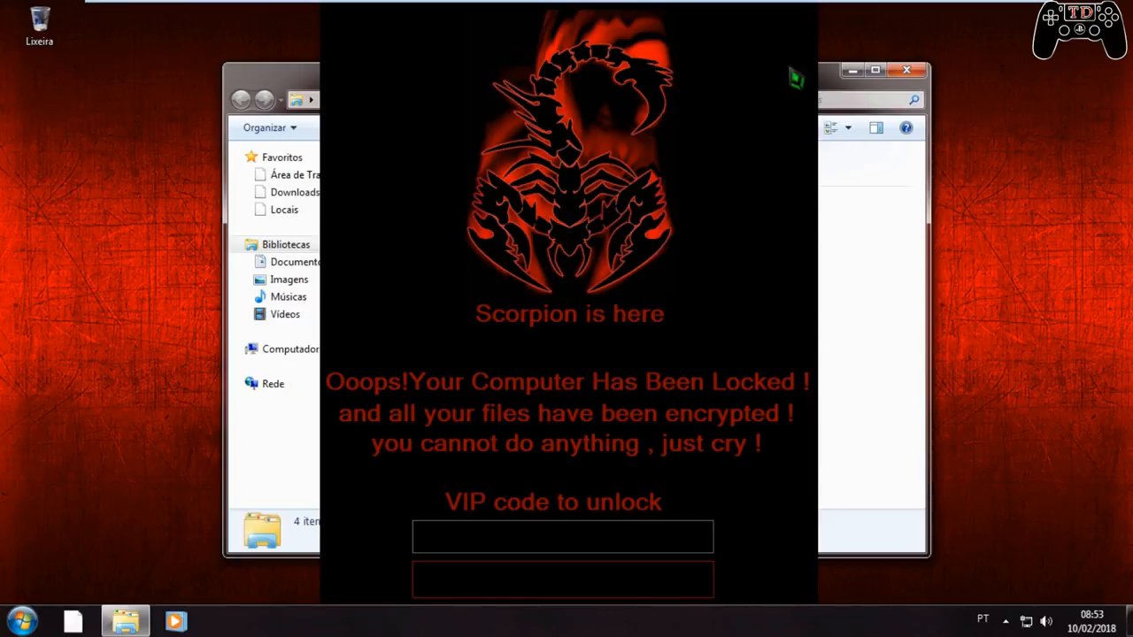
{"action": "mouse_move", "coordinate": [1044, 62]}
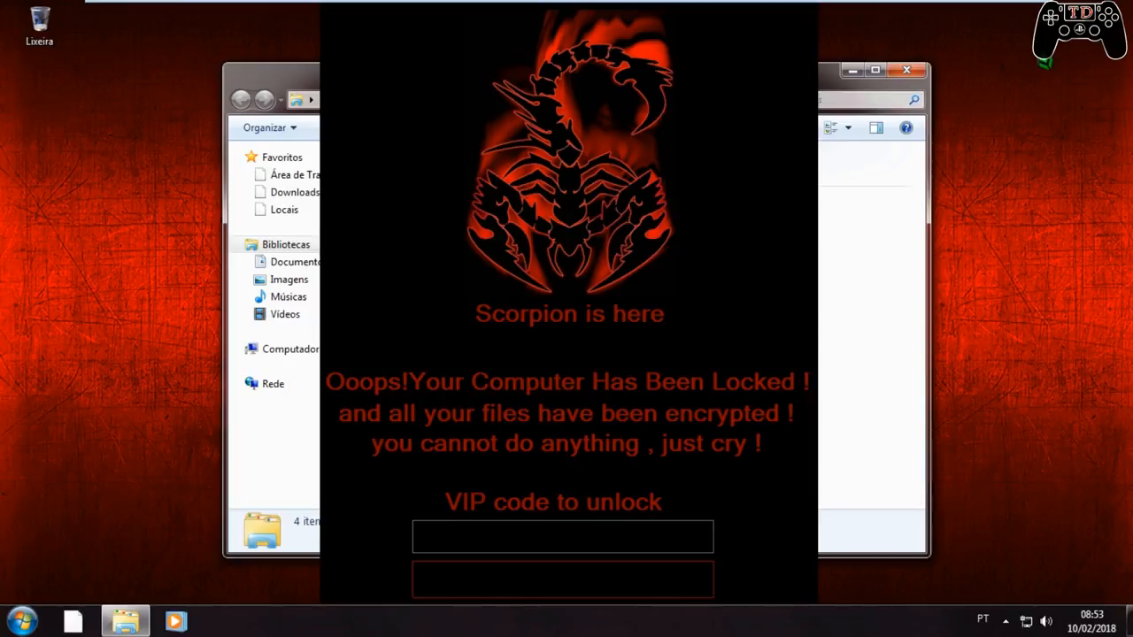